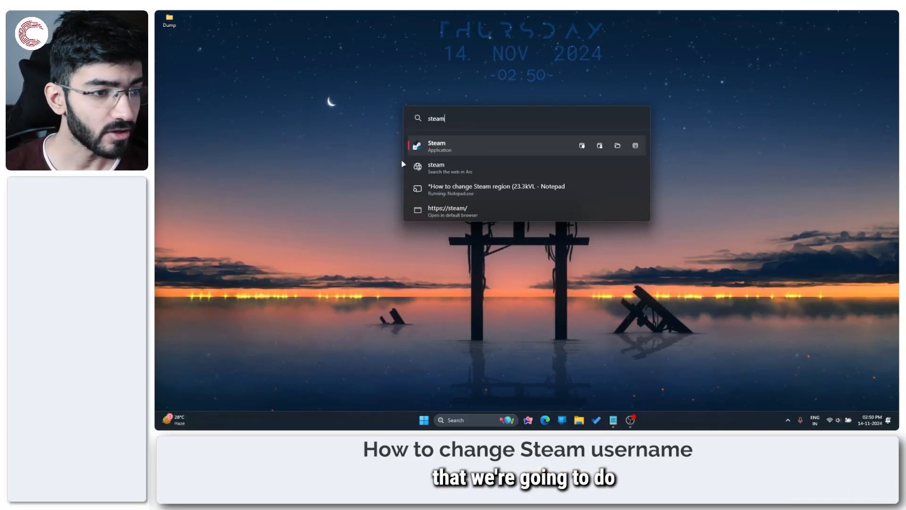
- Launch the Steam client from the Windows search results so the Store page shows
{"action": "left_click", "coordinate": [437, 145]}
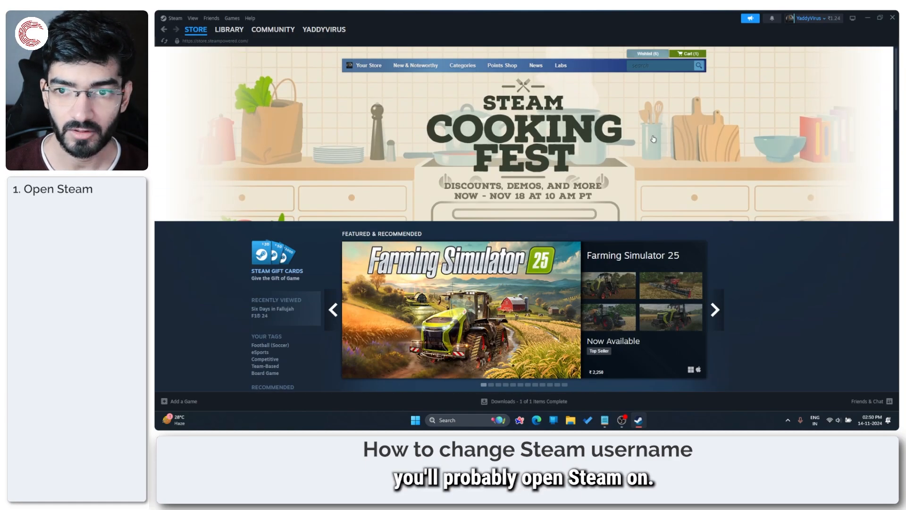
{"action": "mouse_move", "coordinate": [725, 158]}
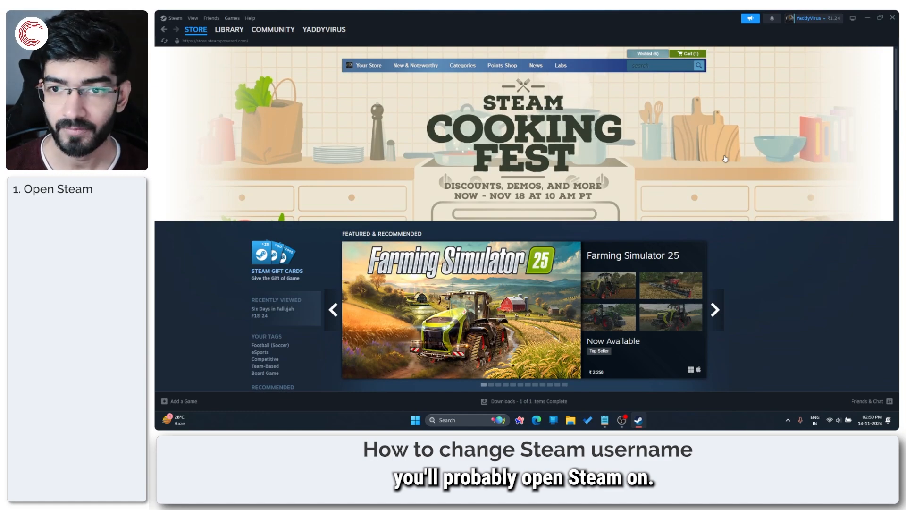
- Go to the YADDYVIRUS account's own community profile page from the top nav dropdown
{"action": "left_click", "coordinate": [325, 30]}
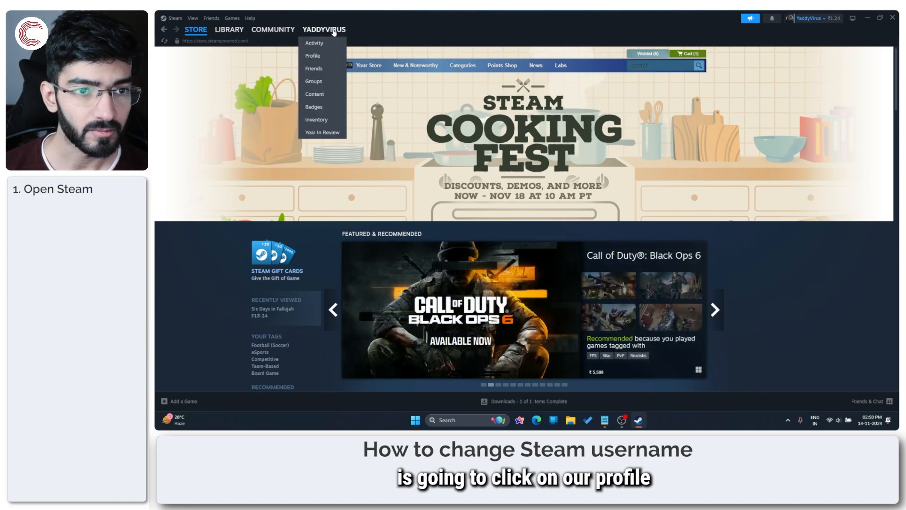
{"action": "left_click", "coordinate": [313, 55]}
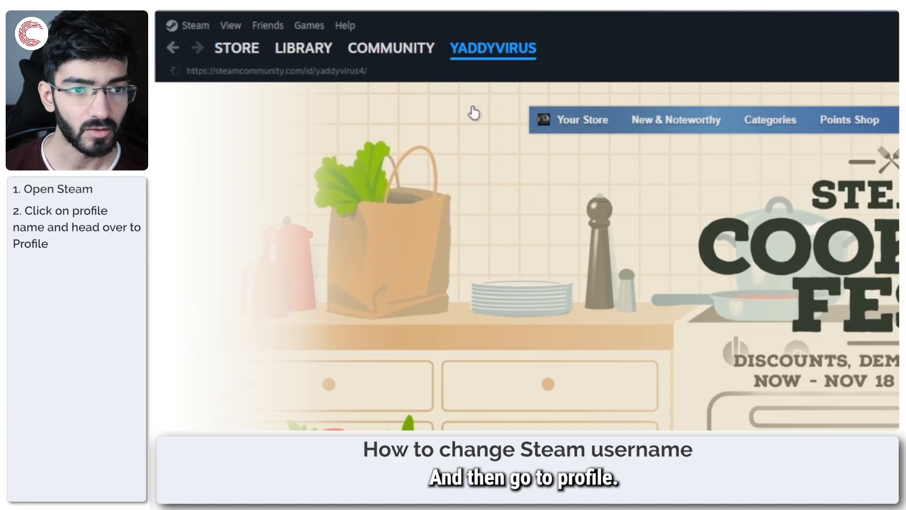
{"action": "left_click", "coordinate": [493, 49]}
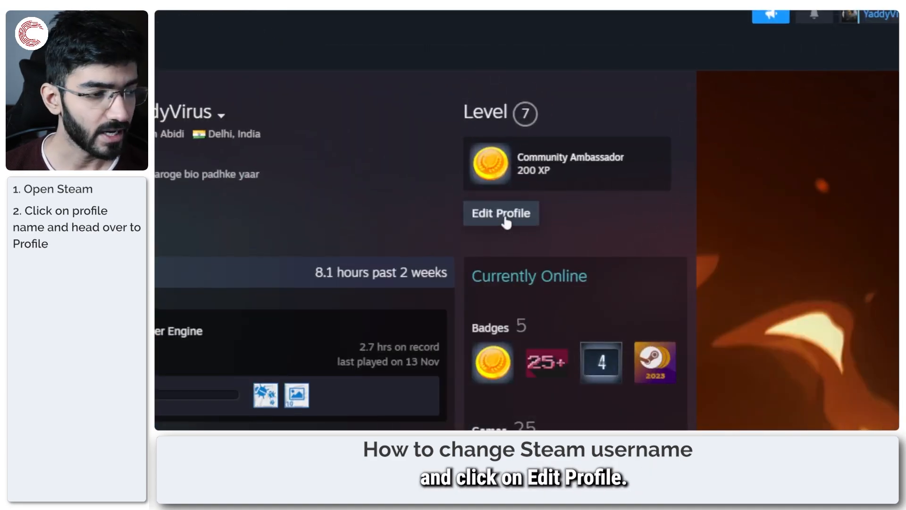
- In Edit Profile's General section, set the Profile Name field to Jenxcus72
{"action": "left_click", "coordinate": [501, 213]}
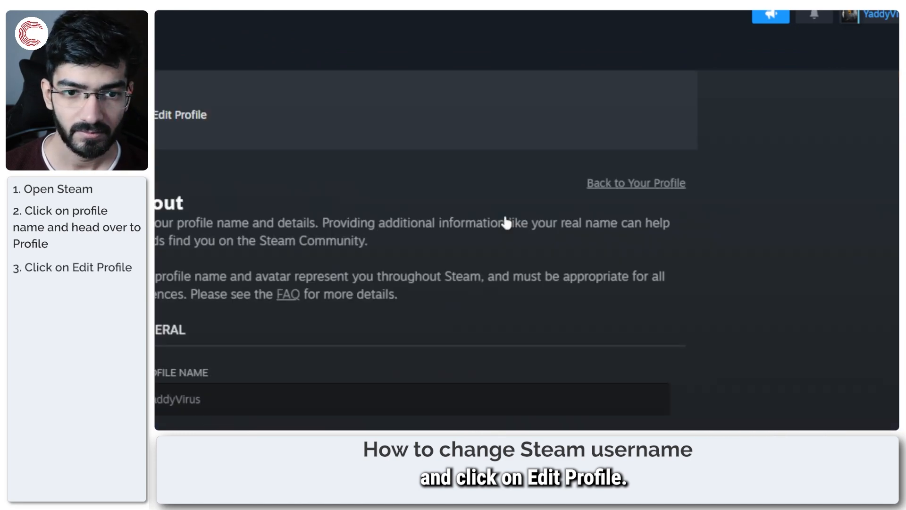
{"action": "scroll", "scroll_direction": "down", "scroll_amount": 3}
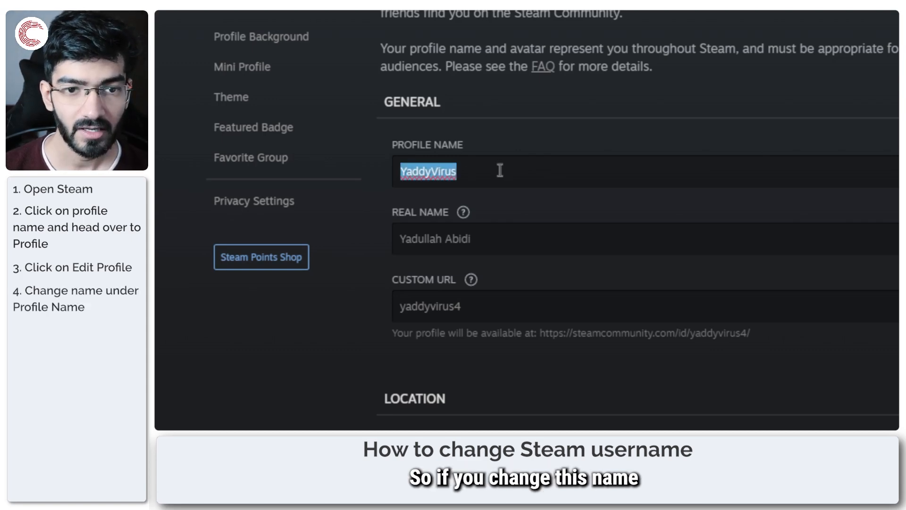
{"action": "type", "text": "Jenxcus72"}
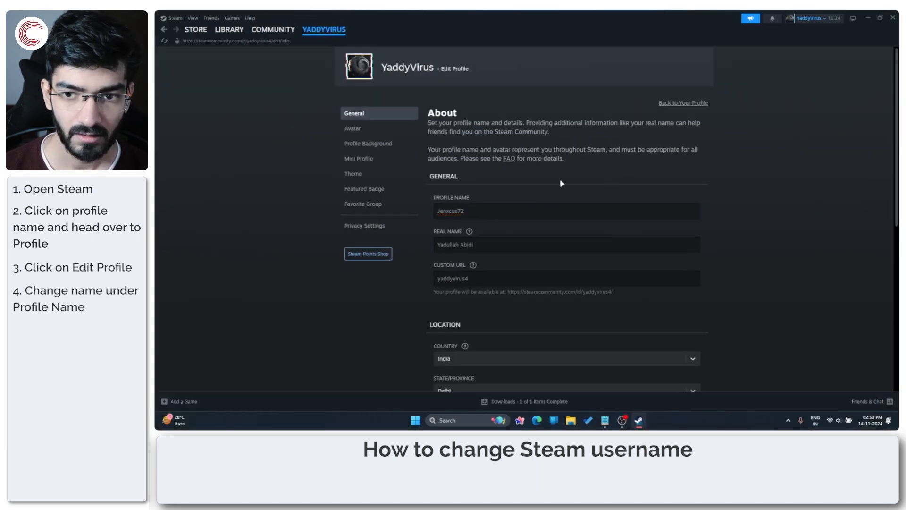
{"action": "scroll", "scroll_direction": "down", "scroll_amount": 3}
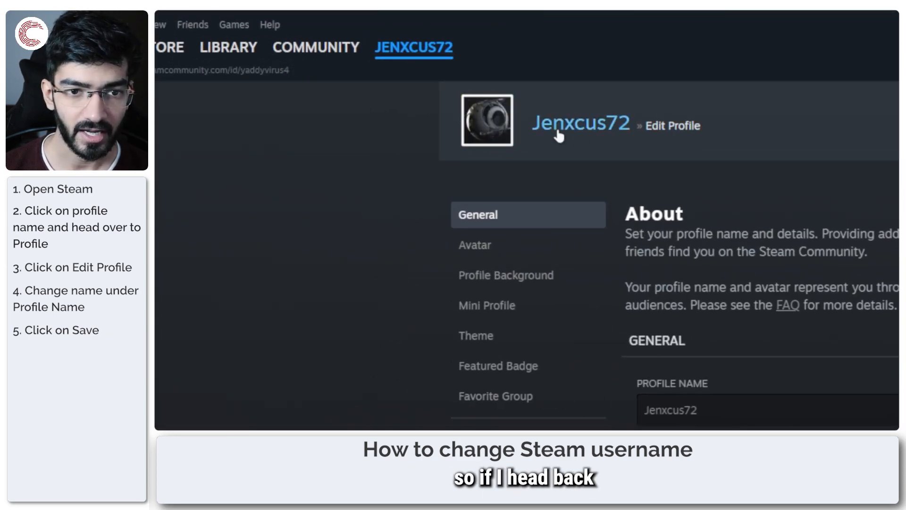
{"action": "left_click", "coordinate": [580, 125]}
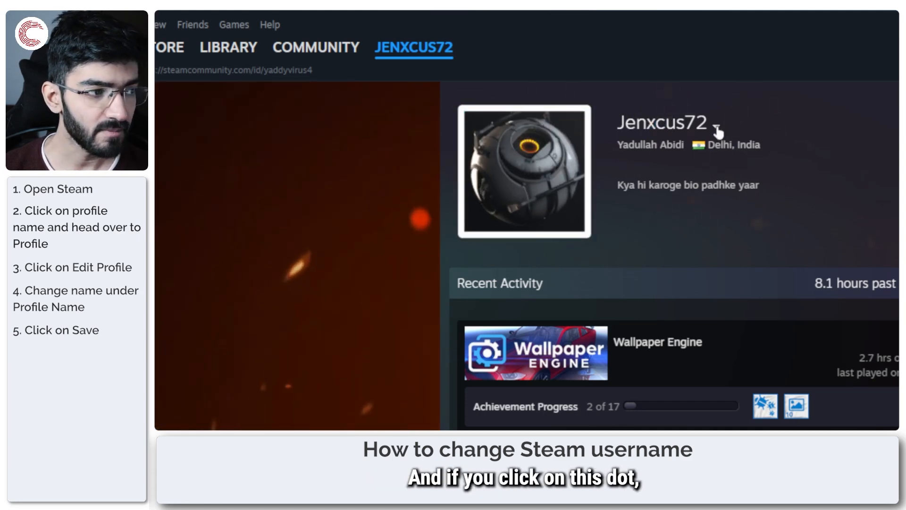
{"action": "left_click", "coordinate": [717, 125]}
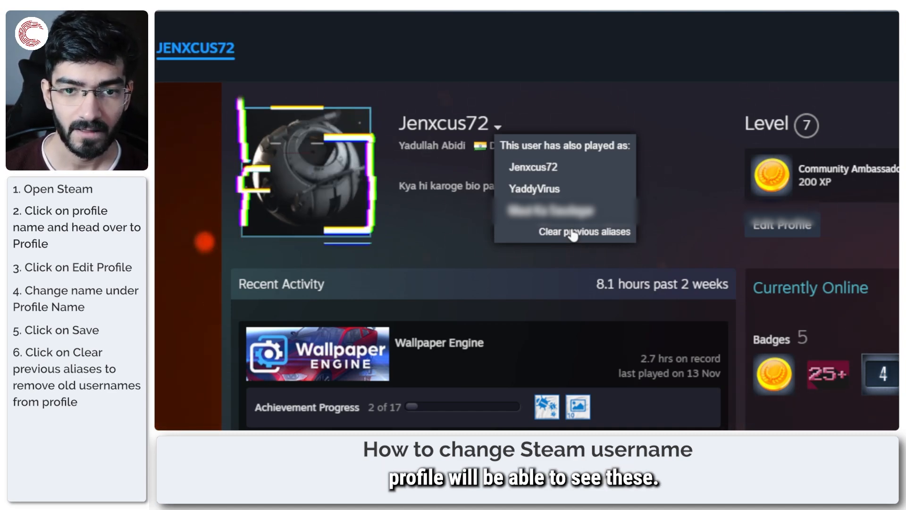
- Clear previous aliases and confirm, wiping YaddyVirus from the name history
{"action": "left_click", "coordinate": [583, 231]}
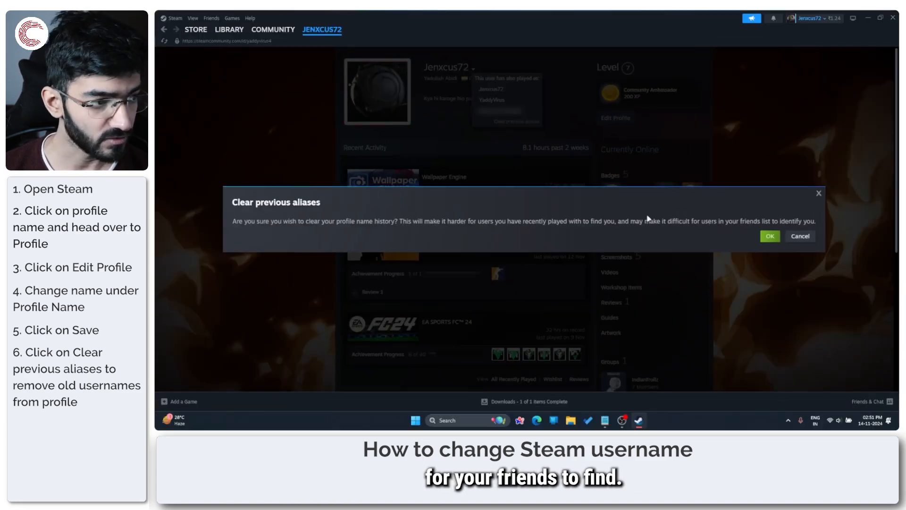
{"action": "left_click", "coordinate": [770, 236]}
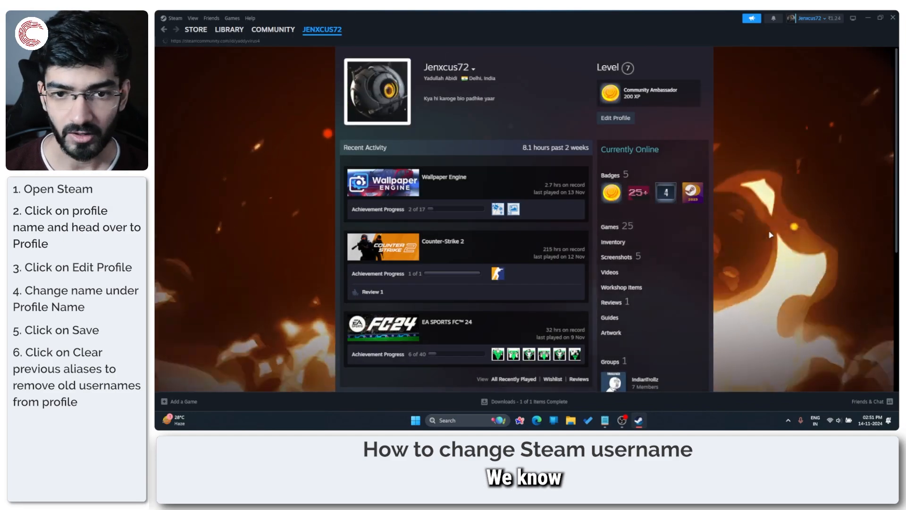
{"action": "double_click", "coordinate": [445, 68]}
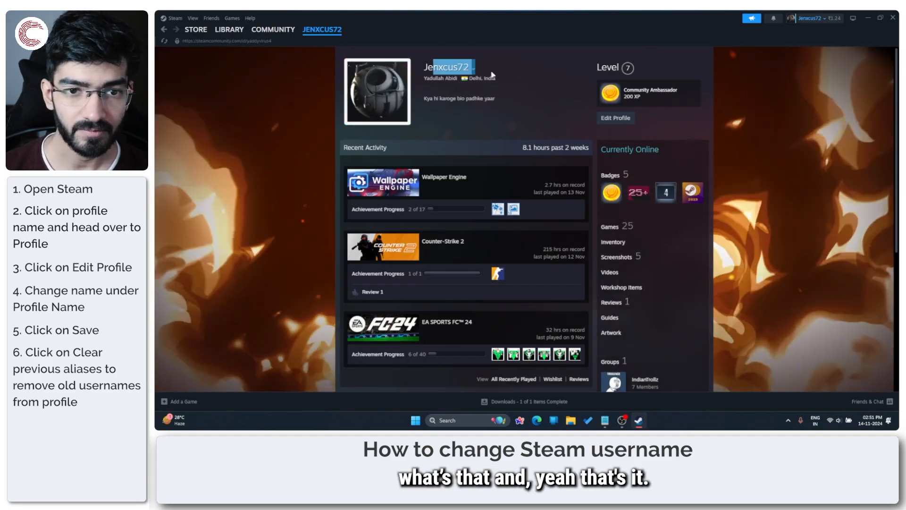